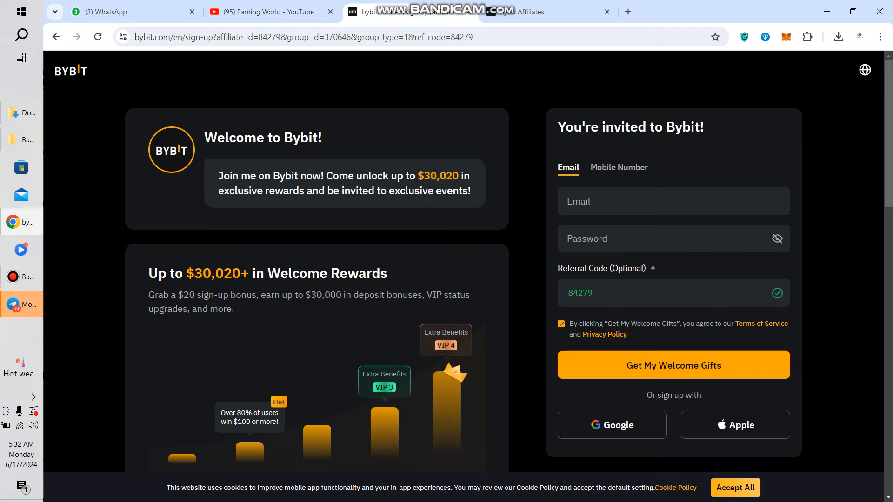
Step: Subscribe to Earning World on YouTube with All notifications, then go back to Bybit
scroll("down", 3)
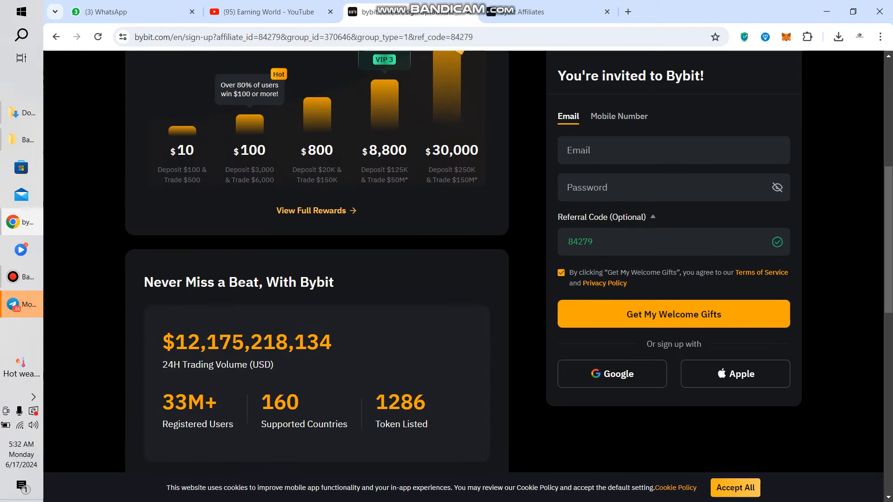
left_click(264, 11)
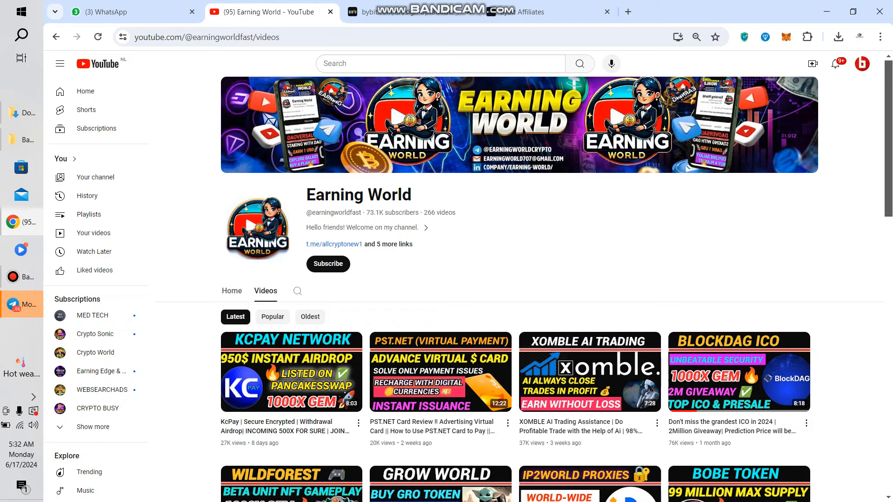
left_click(328, 264)
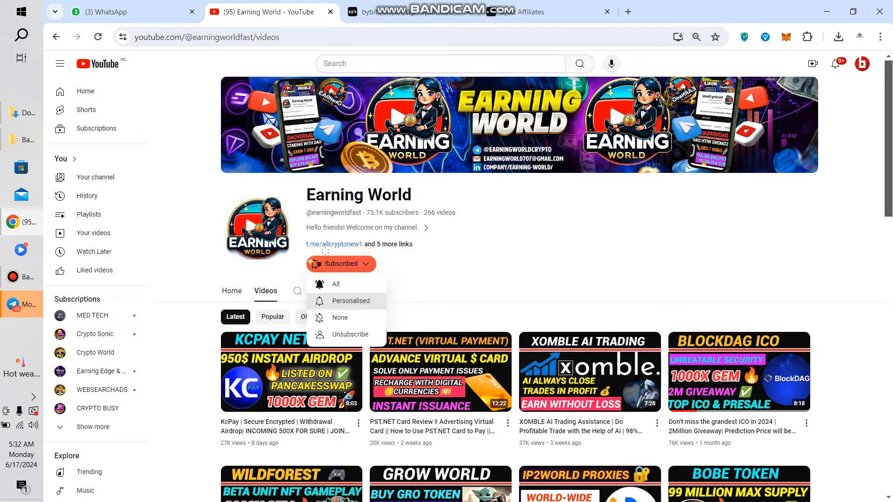
left_click(351, 301)
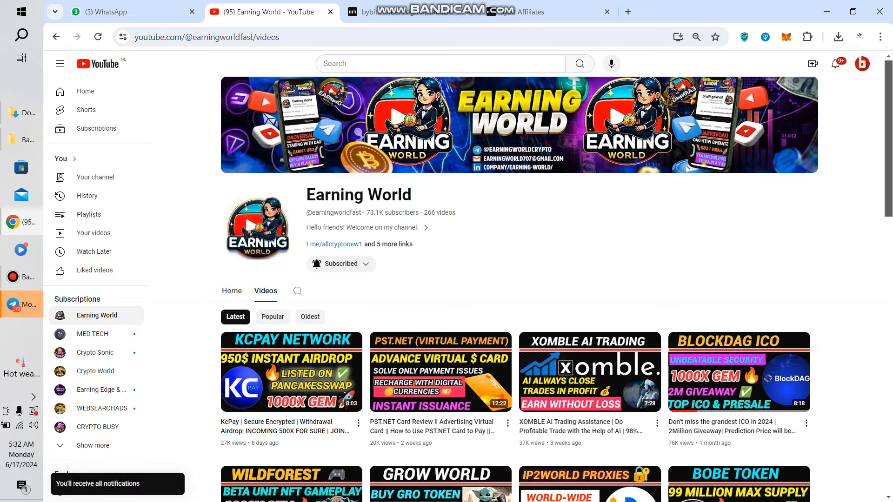
left_click(415, 11)
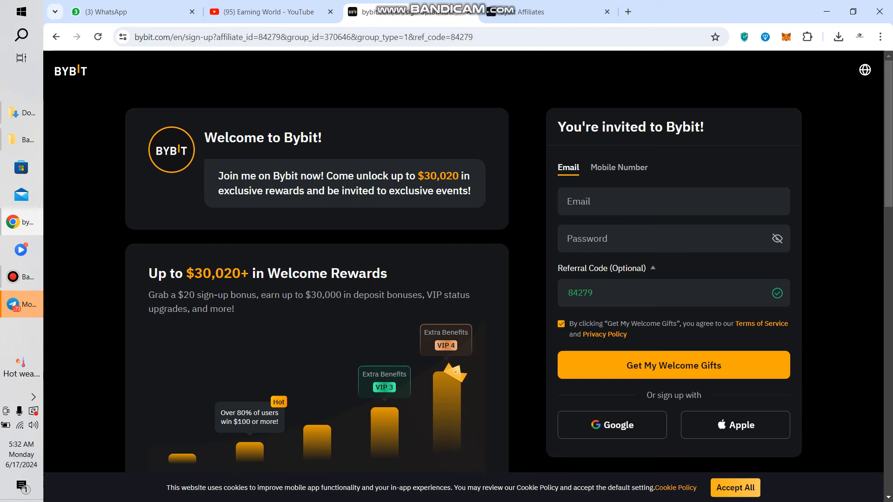
Step: Scroll down the referral sign-up page and go to bybit.nl/nl-NL
scroll("down", 3)
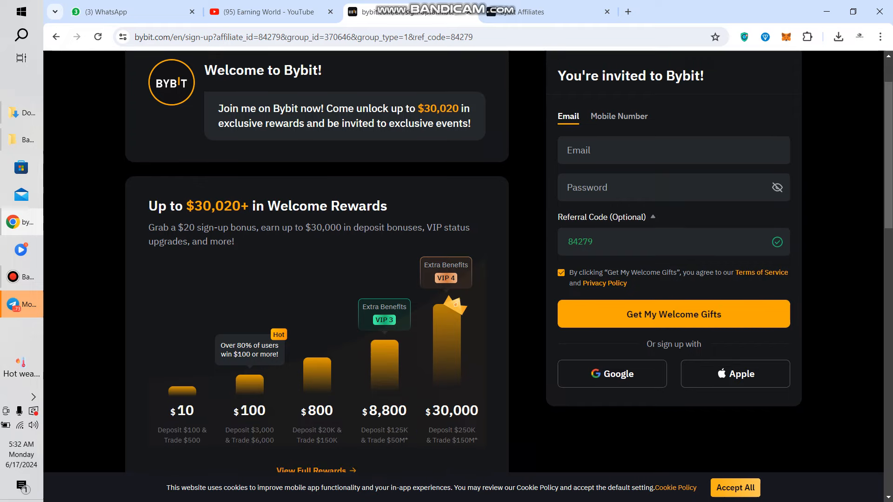
scroll("down", 3)
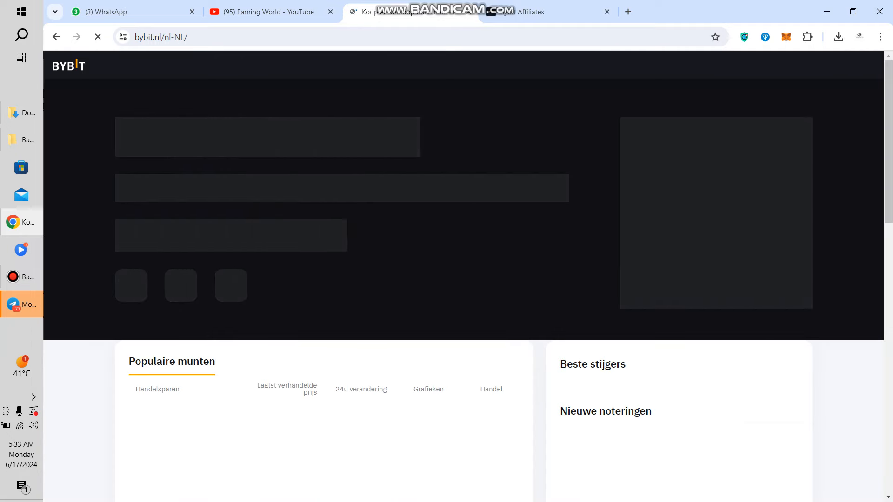
Step: Translate the Dutch Bybit homepage into English and dismiss the Google sign-in prompt
left_click(696, 36)
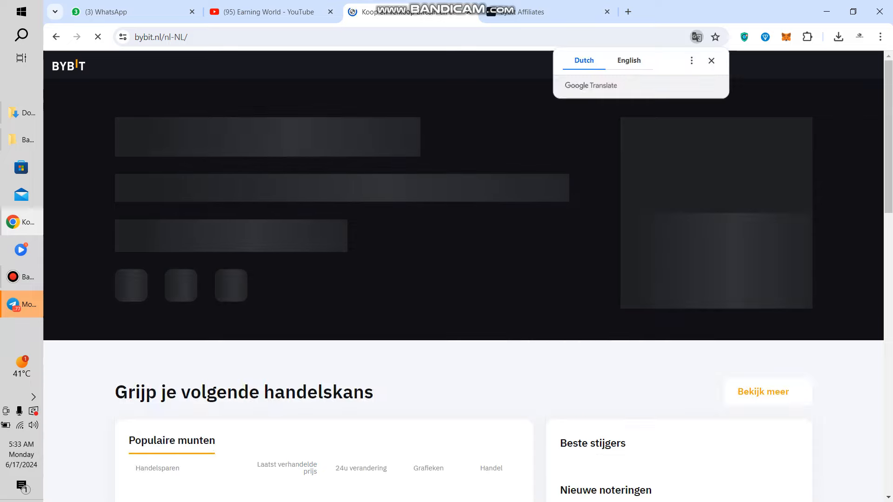
left_click(628, 61)
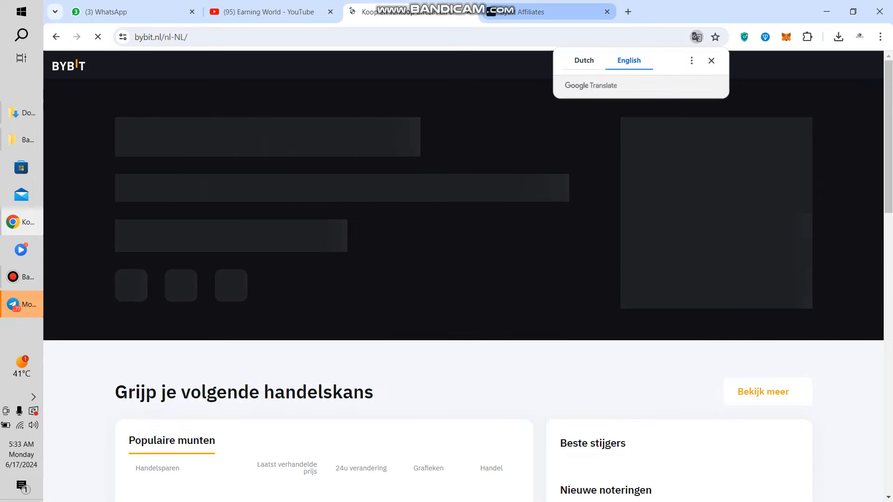
left_click(629, 61)
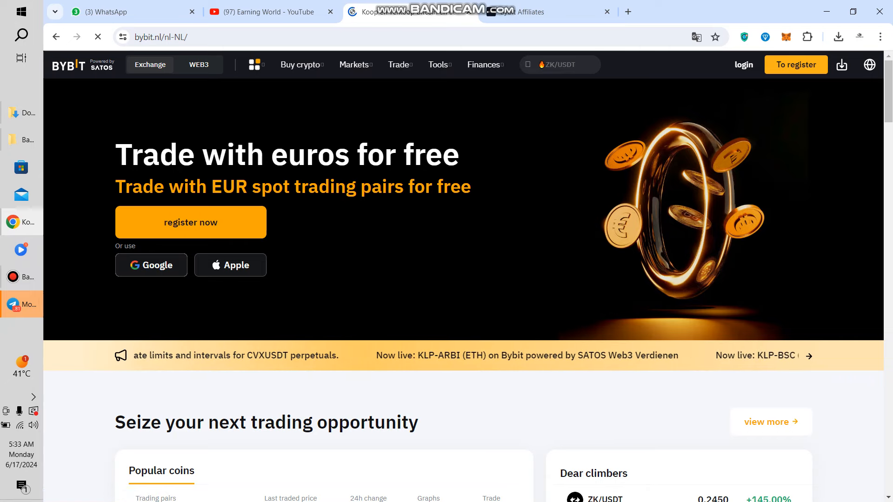
left_click(151, 265)
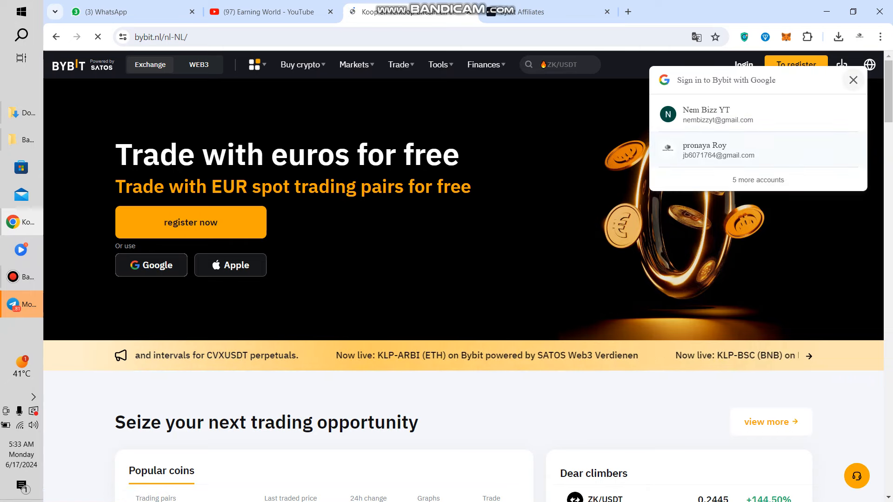
left_click(852, 80)
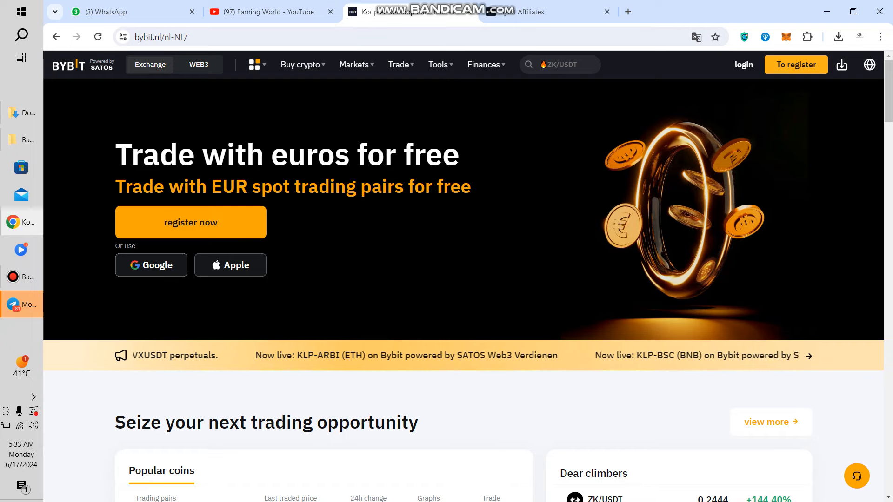
scroll("down", 3)
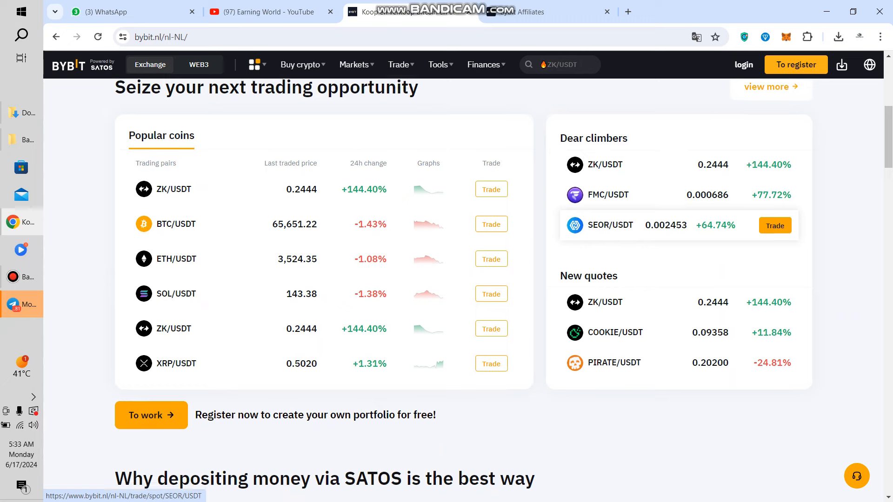
scroll("down", 3)
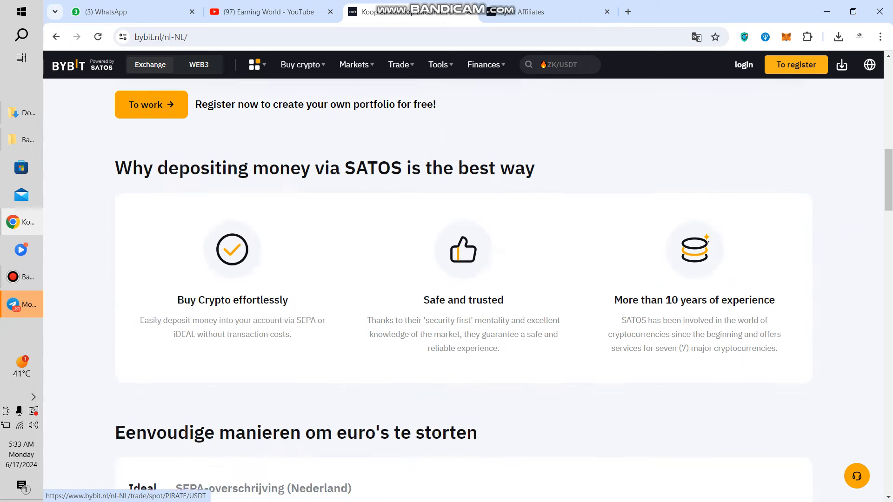
scroll("down", 3)
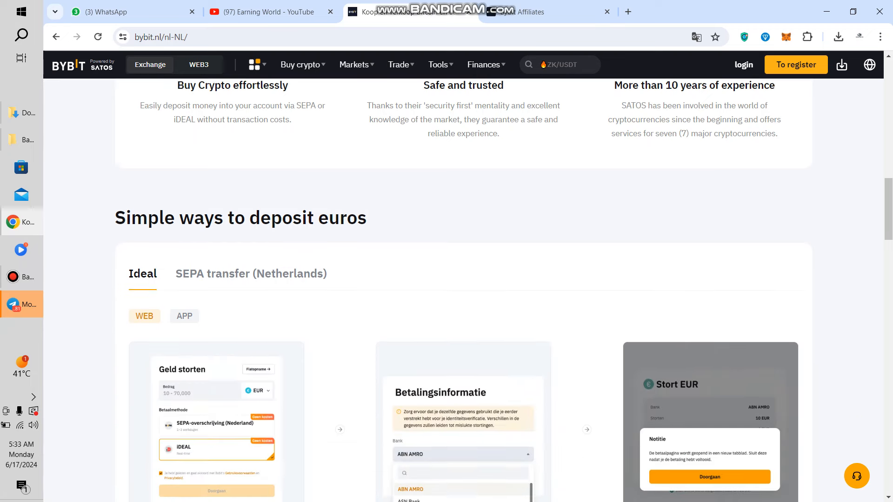
scroll("down", 3)
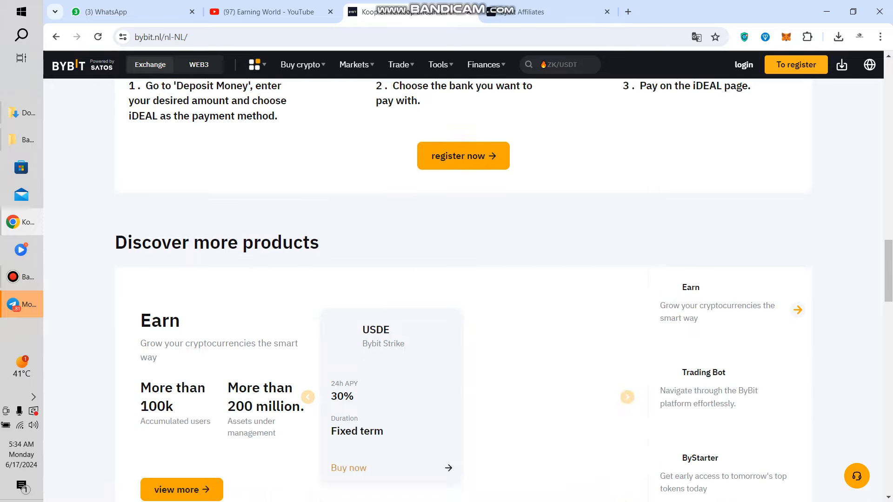
scroll("down", 3)
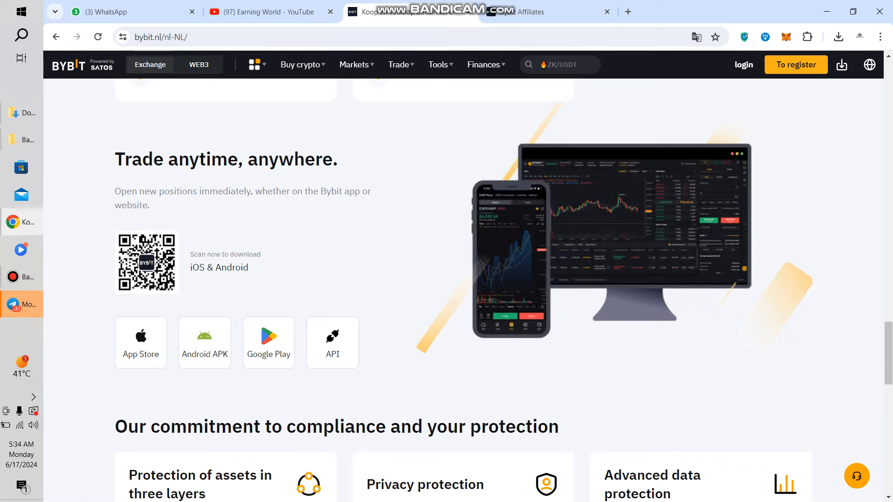
scroll("down", 3)
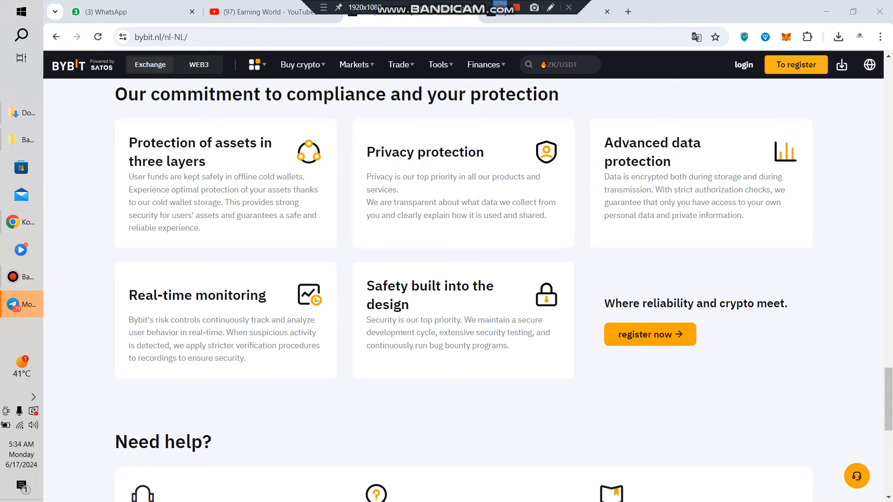
scroll("down", 3)
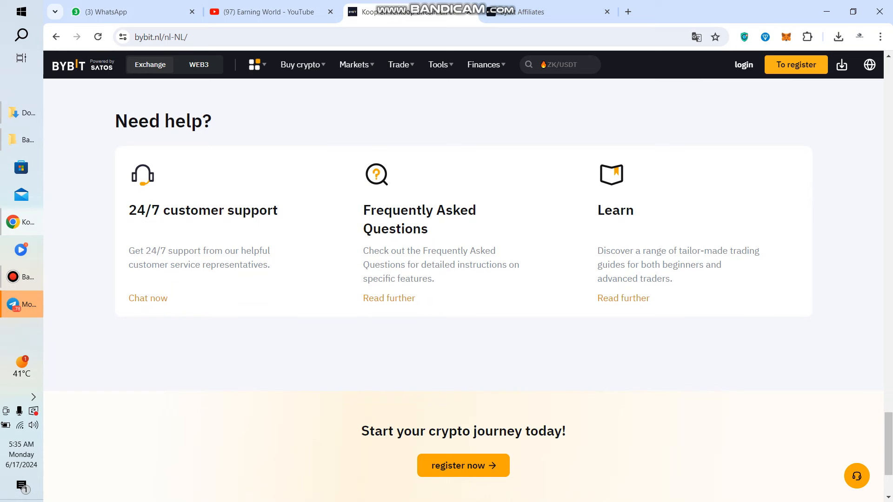
scroll("up", 3)
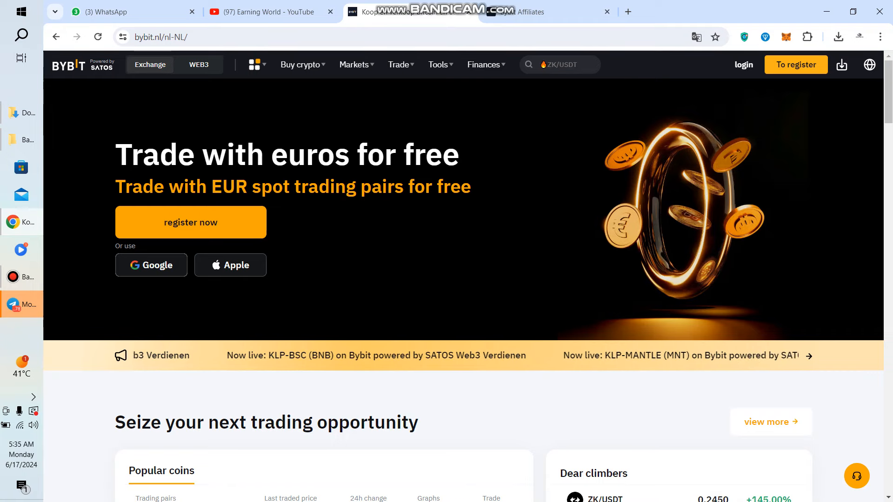
Step: Go to registration, translate the page, then switch to the pre-filled login form
left_click(191, 222)
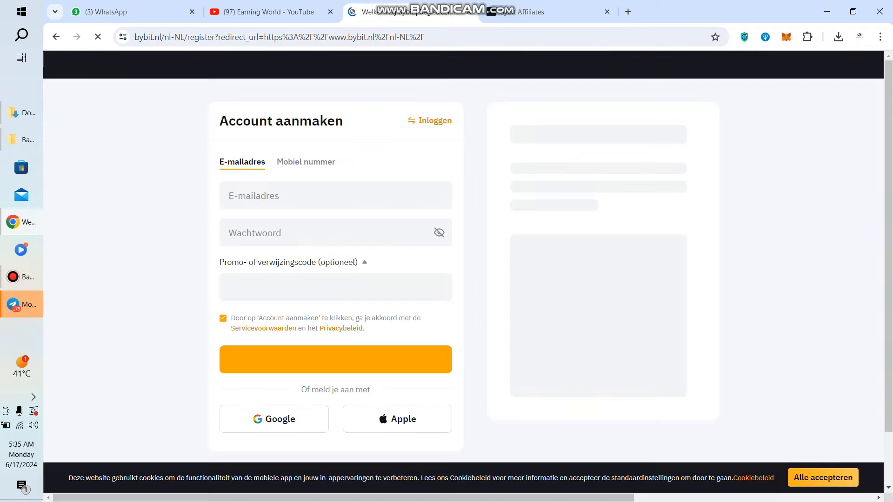
left_click(696, 37)
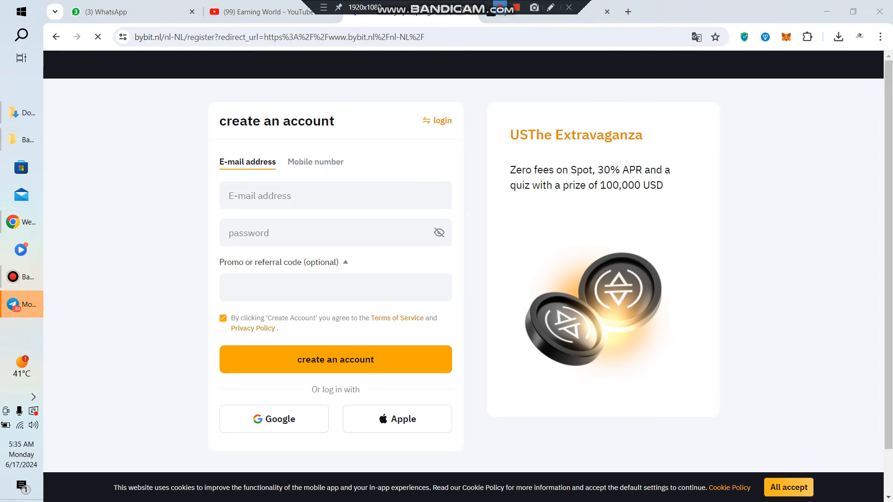
left_click(442, 120)
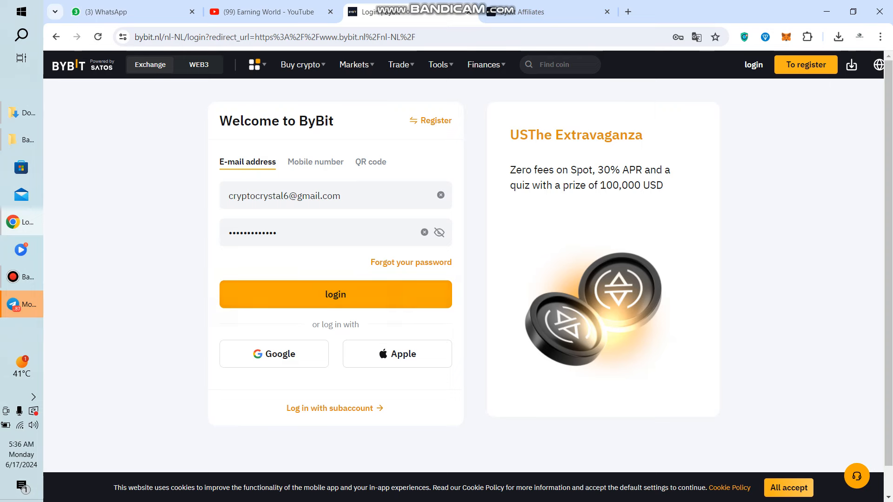
Step: Submit the login, pass the captcha check, and log in again to reach Security verification
left_click(335, 295)
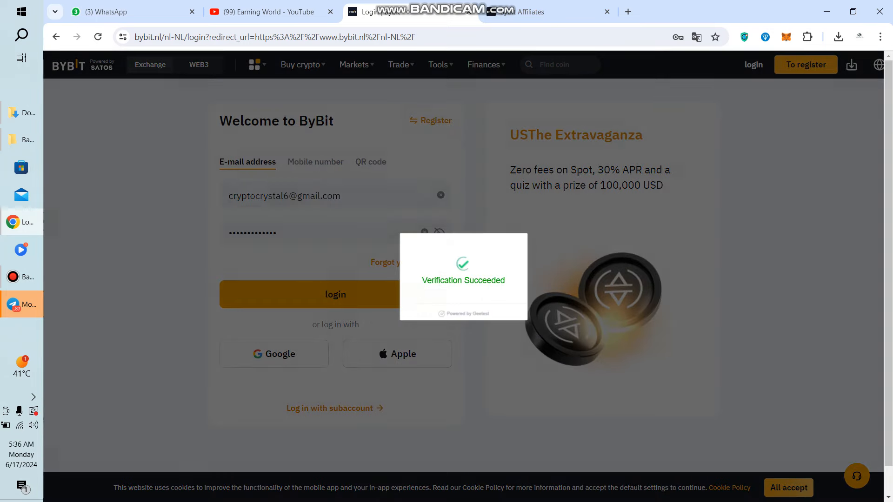
left_click(335, 295)
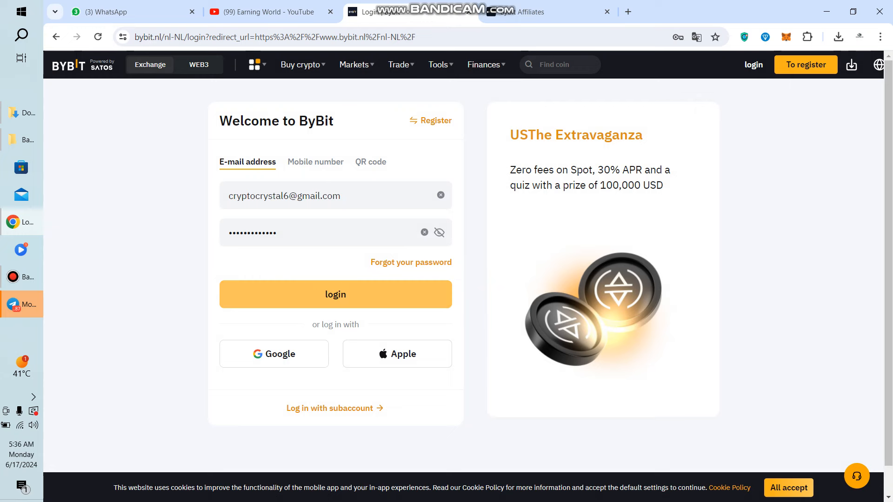
left_click(335, 294)
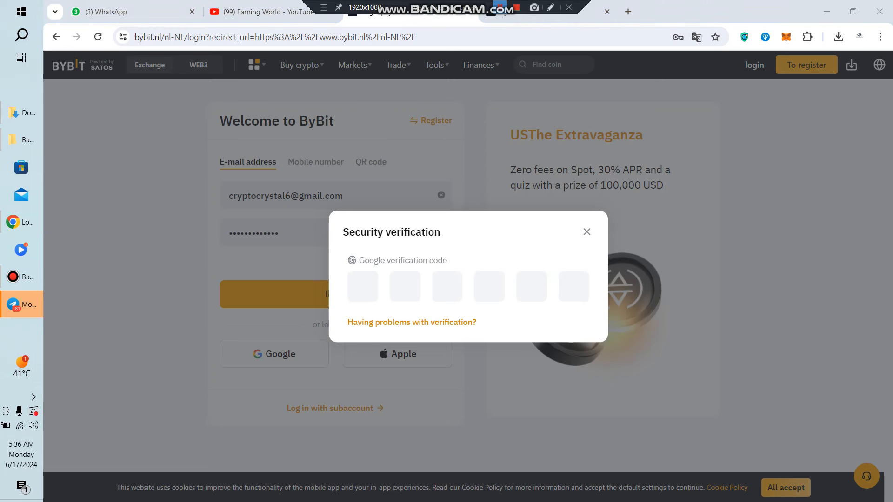
left_click(363, 287)
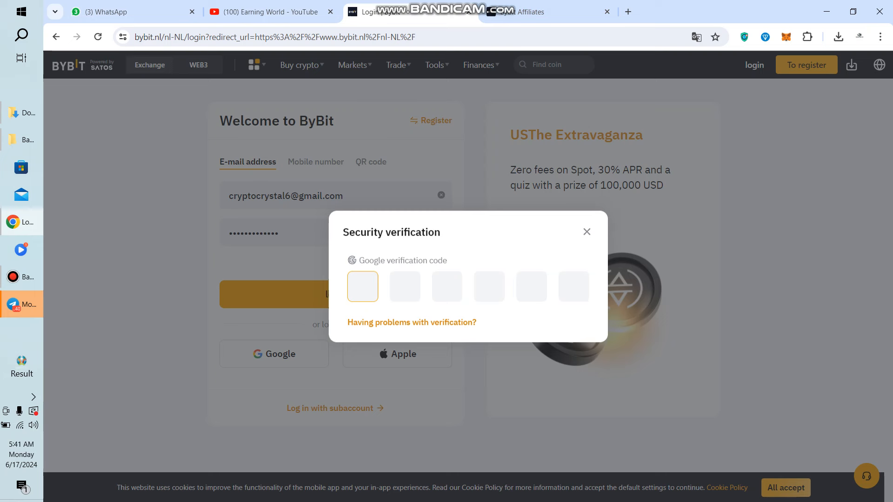
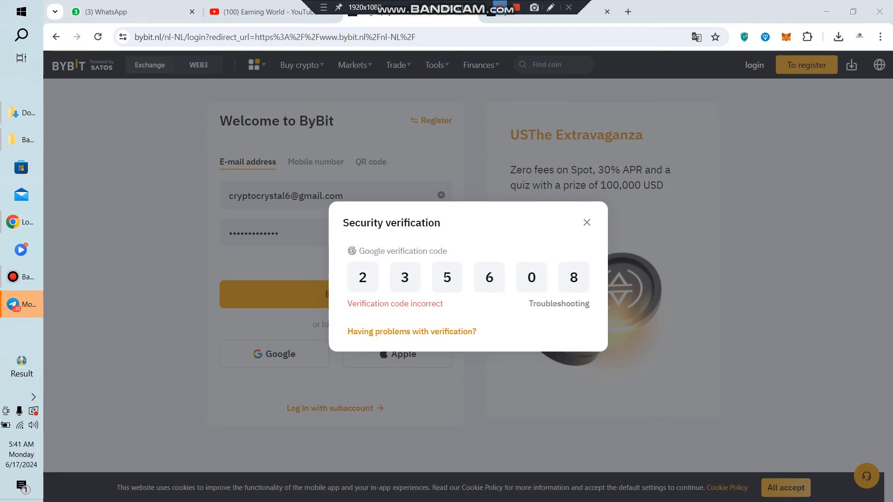
left_click(586, 222)
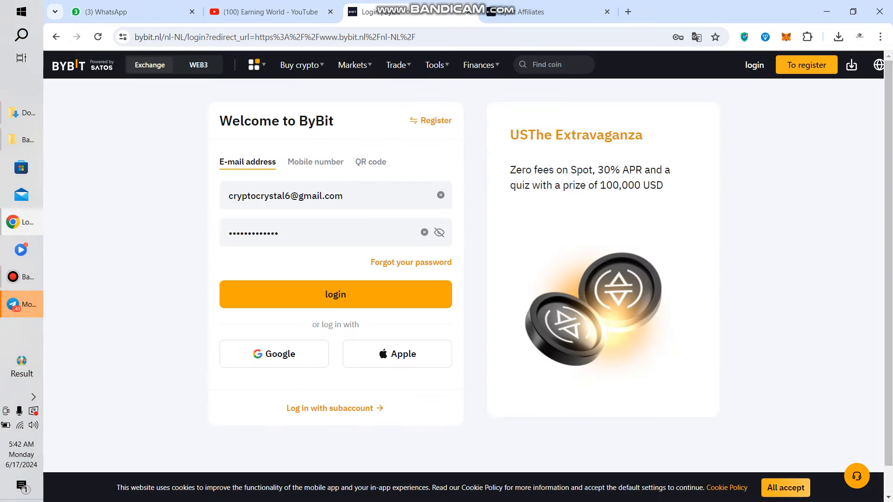
Step: Log in with the filled-in credentials and open the dashboard from the profile icon
left_click(335, 295)
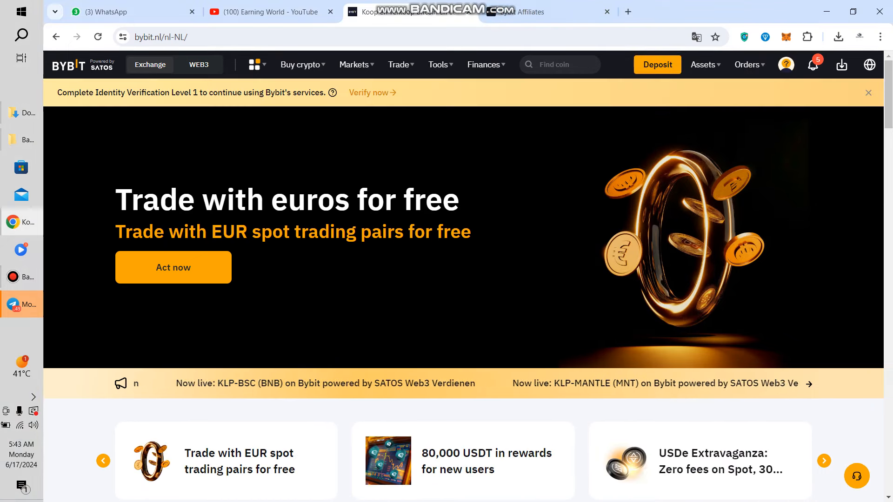
left_click(749, 65)
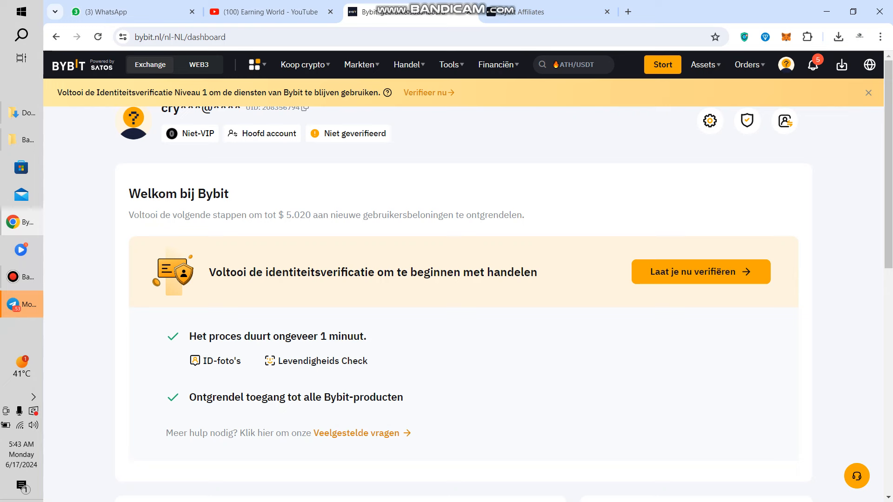
Step: Switch the dashboard language to English and go to the crypto Deposit page
left_click_drag(189, 335, 368, 360)
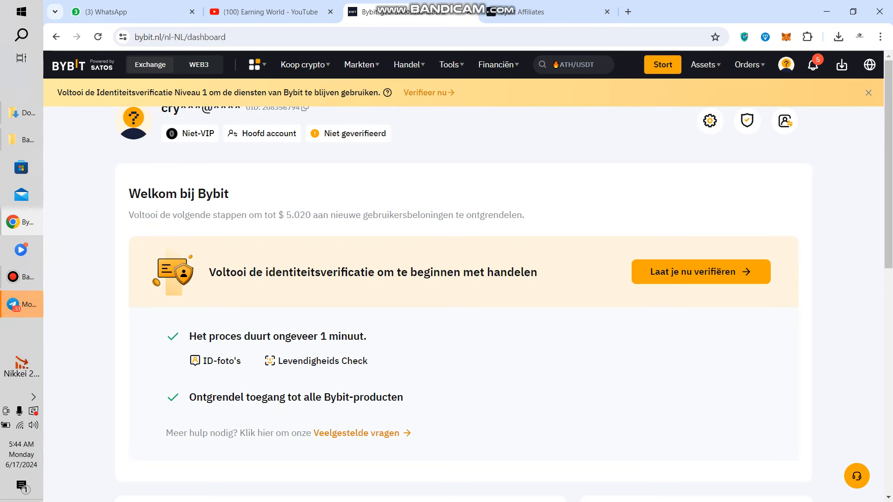
scroll("down", 3)
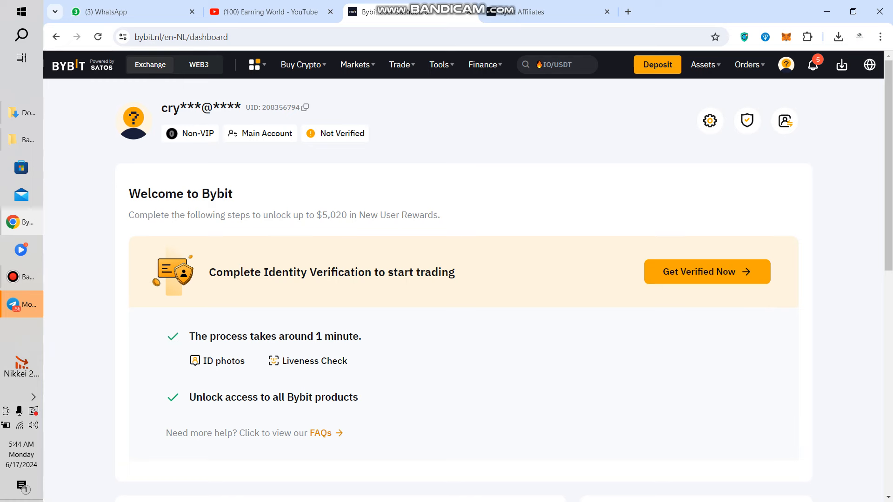
left_click(301, 64)
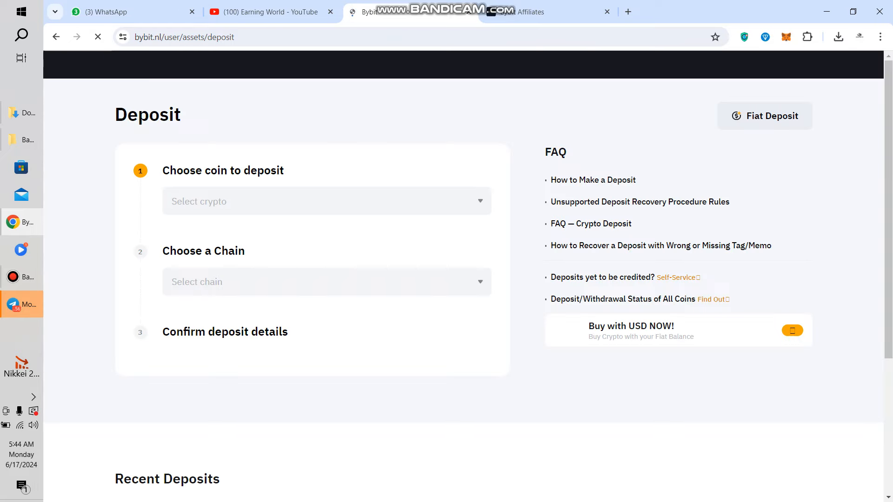
Step: Pick USDT as the deposit coin, try Select chain, and close the Identity Verification Required popup
left_click(327, 201)
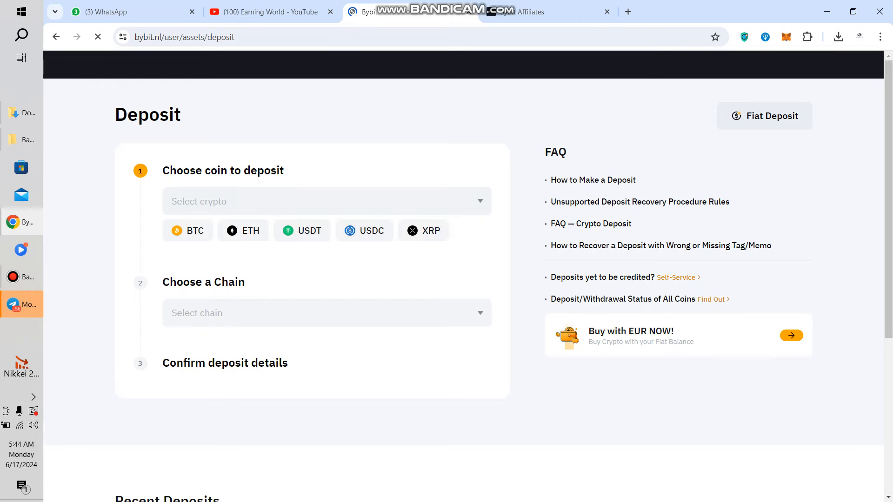
left_click(302, 230)
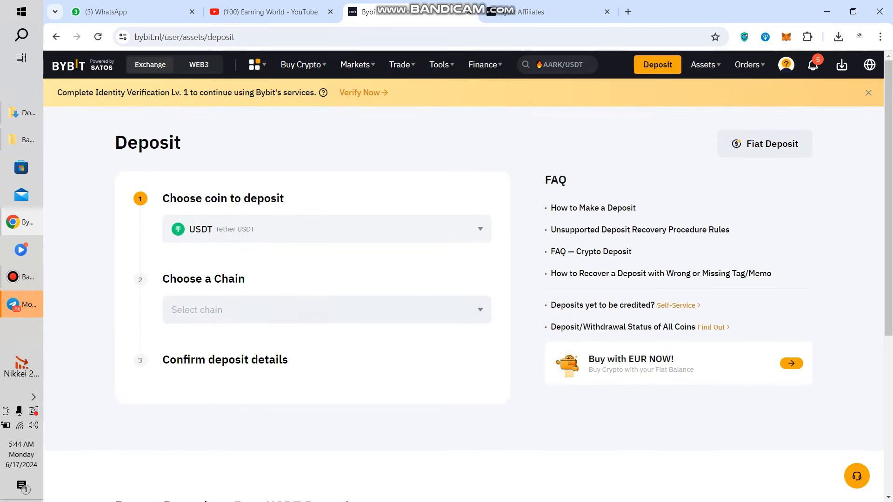
left_click(327, 310)
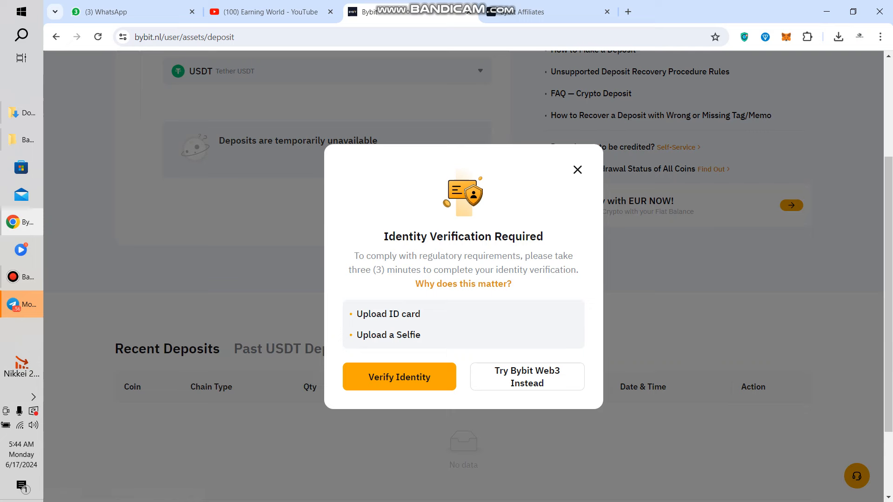
left_click(578, 170)
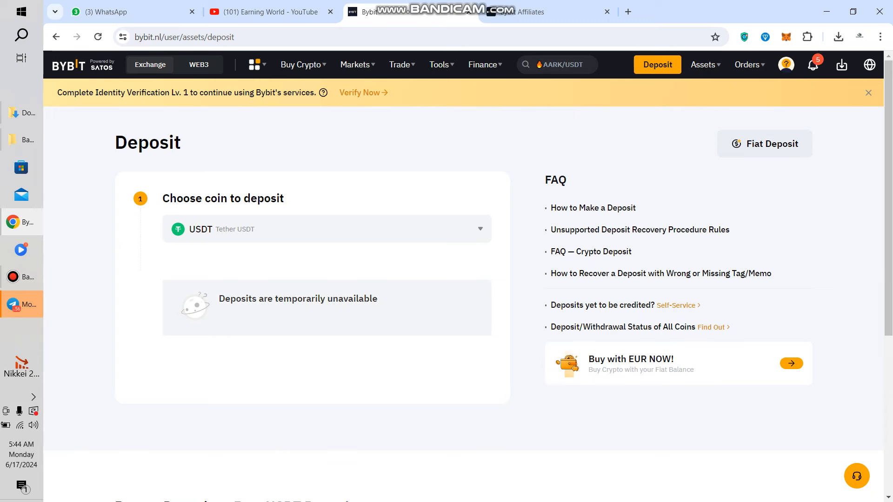
left_click(704, 64)
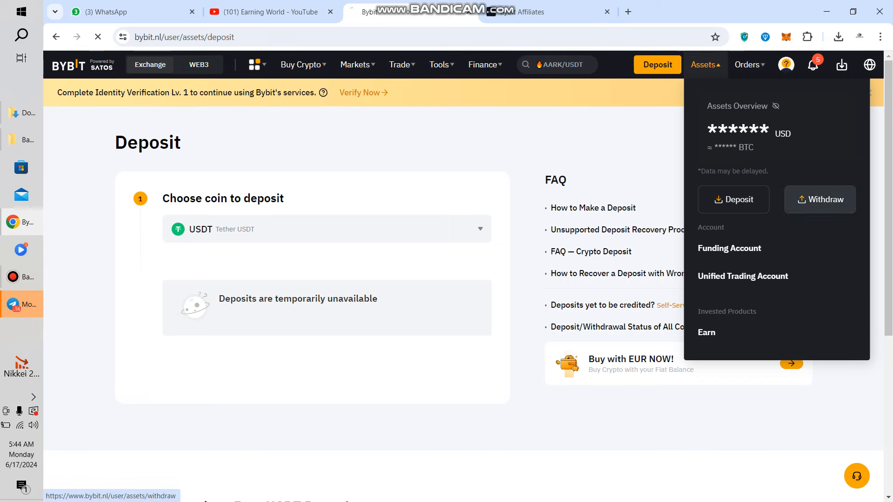
Step: Open Withdraw from the Assets menu, then browse the grid and Trade menus
left_click(819, 200)
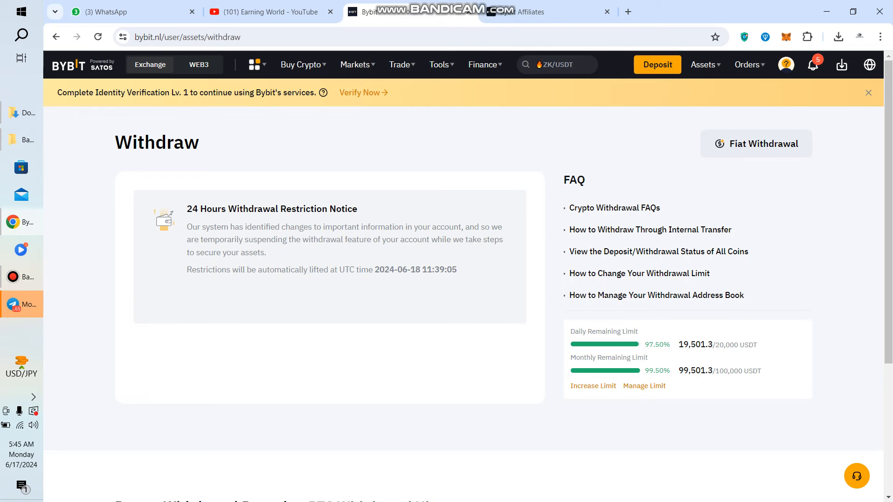
left_click(301, 64)
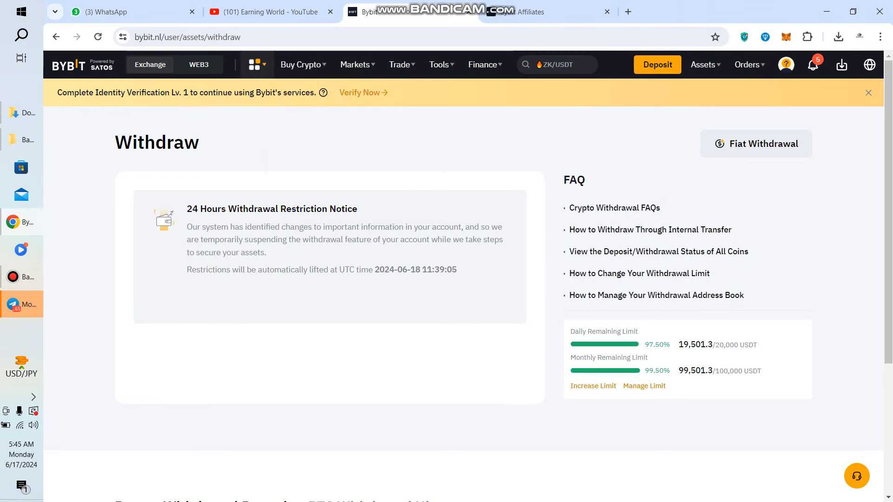
left_click(257, 64)
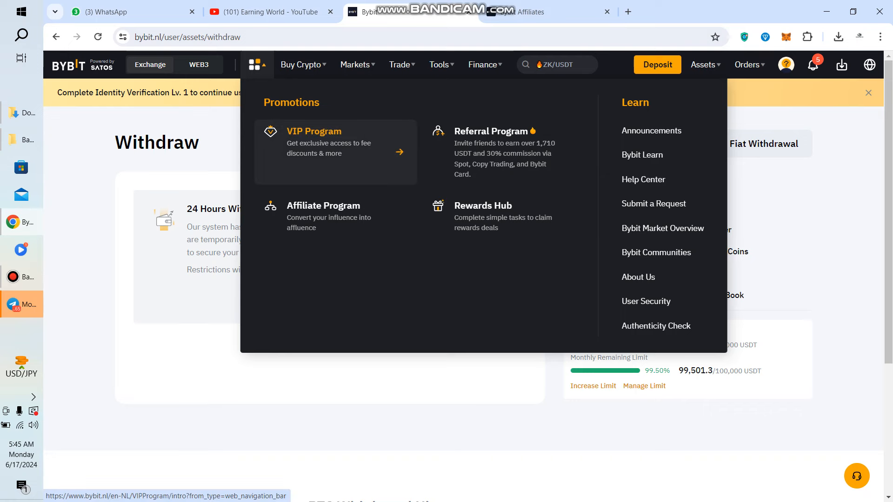
left_click(400, 64)
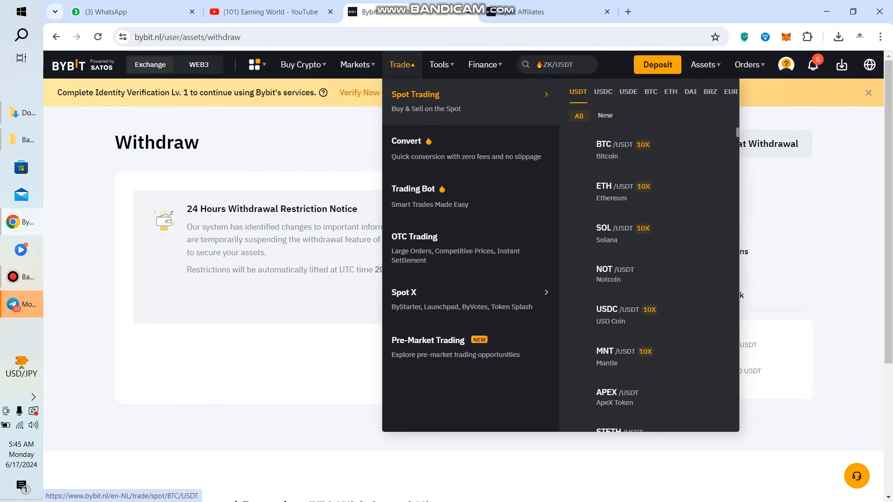
Step: View the BTC/USDT spot market's buy and sell order forms, then reach the Convert page
left_click(603, 150)
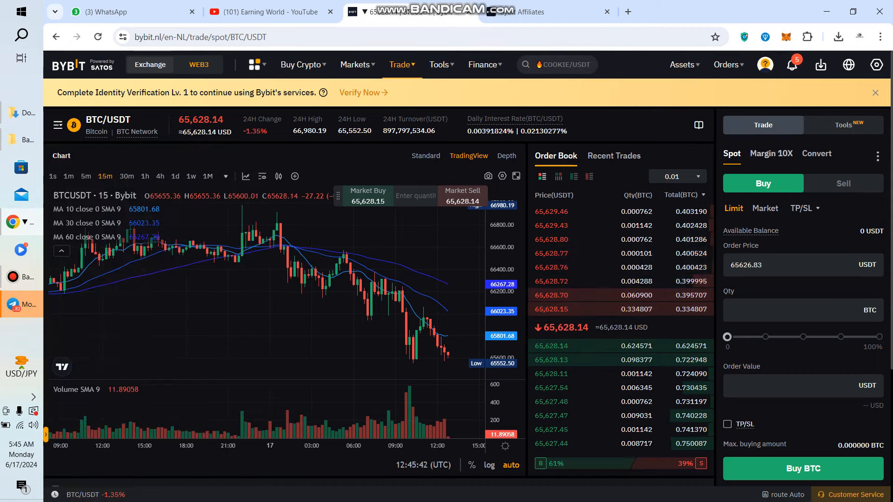
left_click(842, 183)
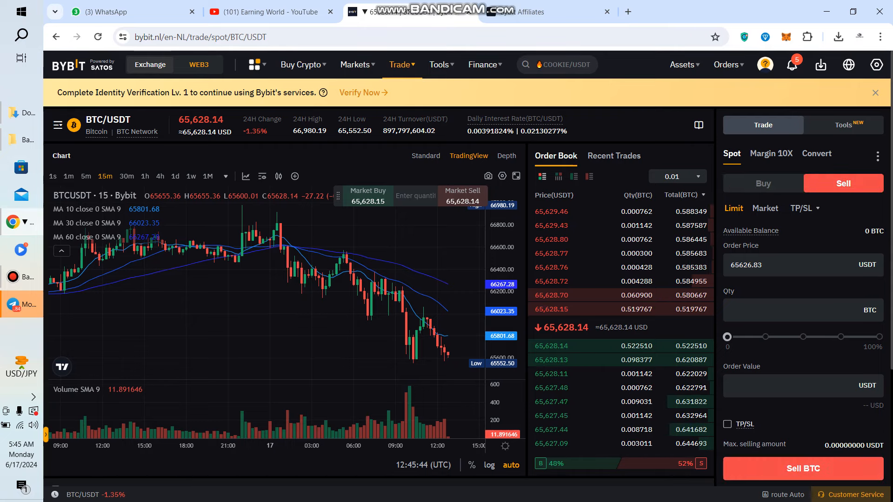
left_click(401, 64)
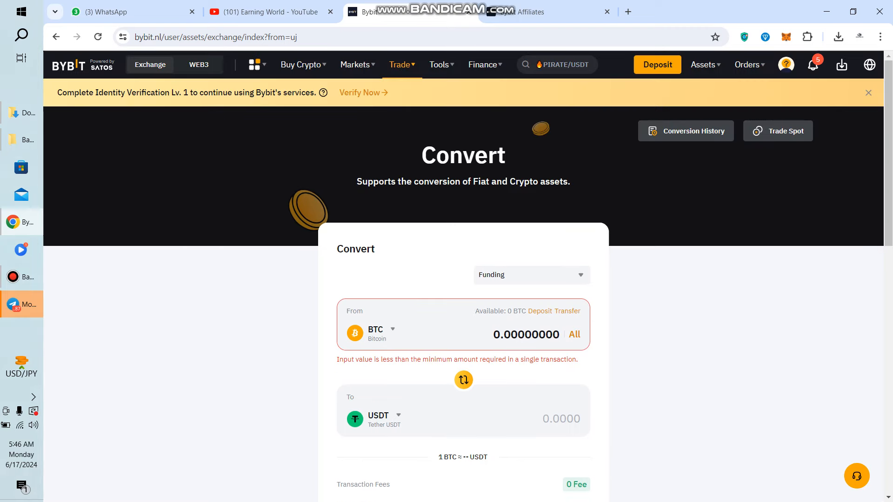
Step: Switch to the browser tab showing the Bybit Affiliates program page
left_click(400, 64)
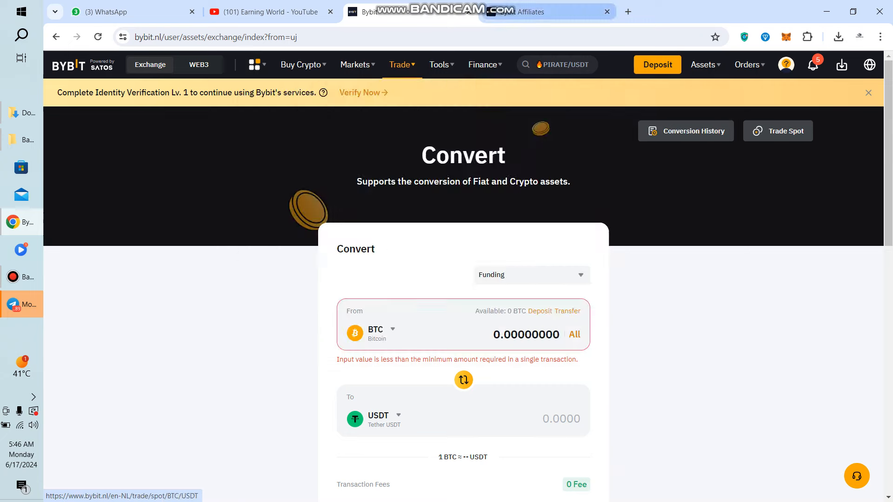
left_click(547, 11)
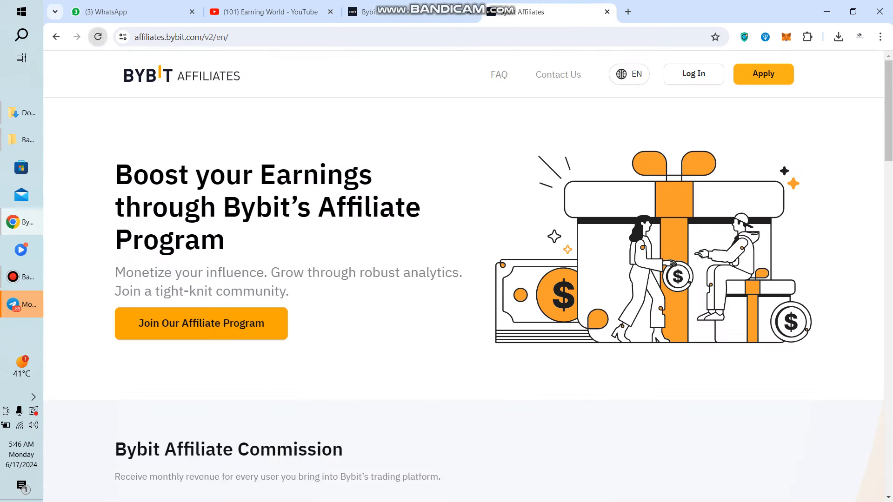
Step: Return to the Convert tab and load the Affiliate Program page from the grid menu
left_click(97, 36)
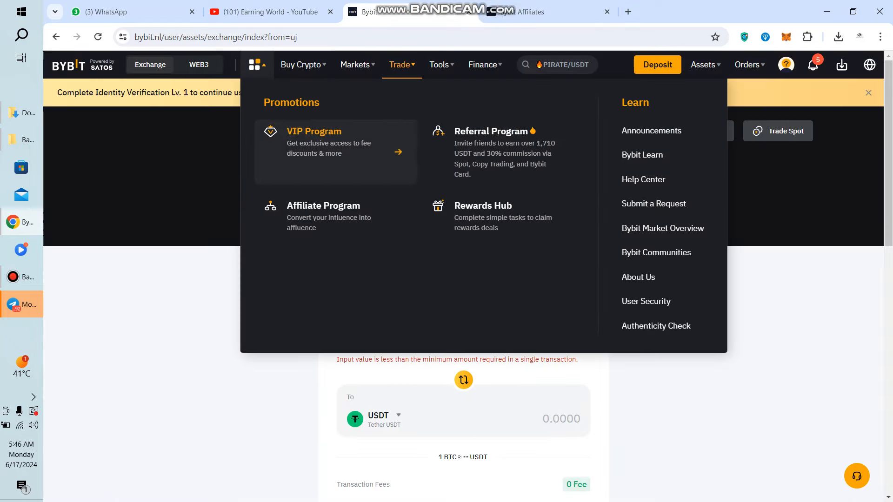
left_click(323, 206)
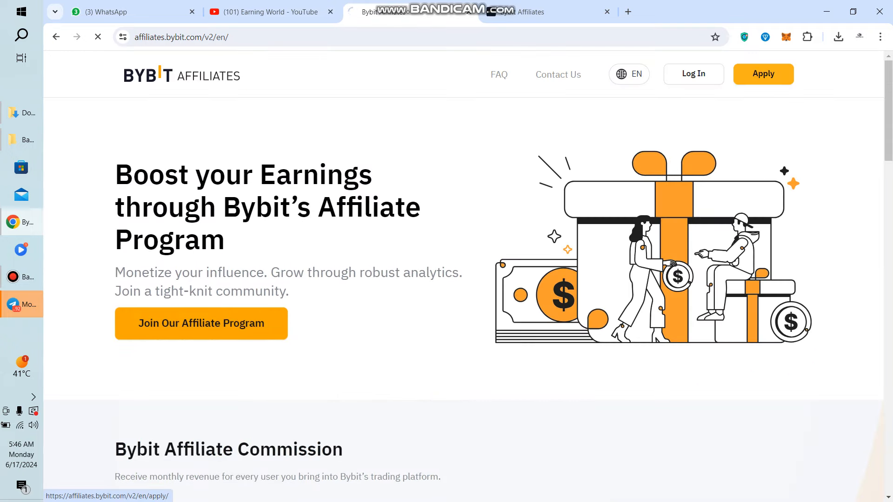
left_click(201, 323)
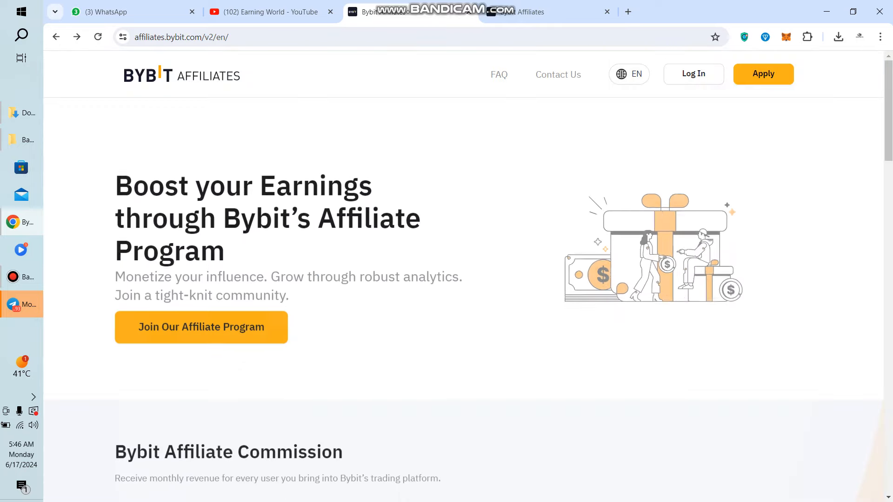
Step: Scroll the Affiliates page past commission rates and networking events to the join section
scroll("down", 3)
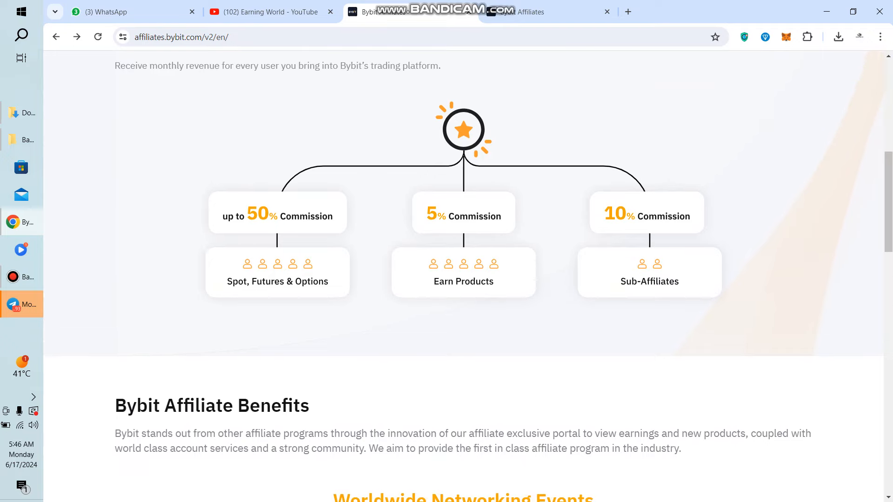
scroll("down", 3)
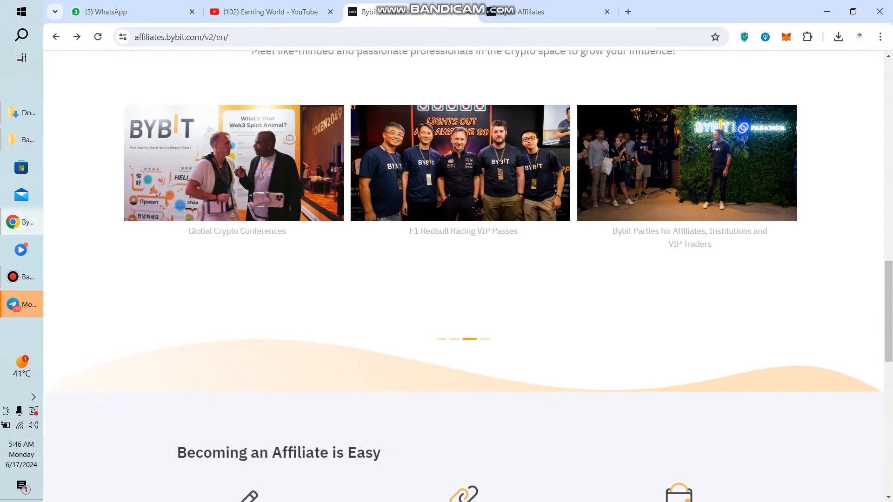
scroll("up", 3)
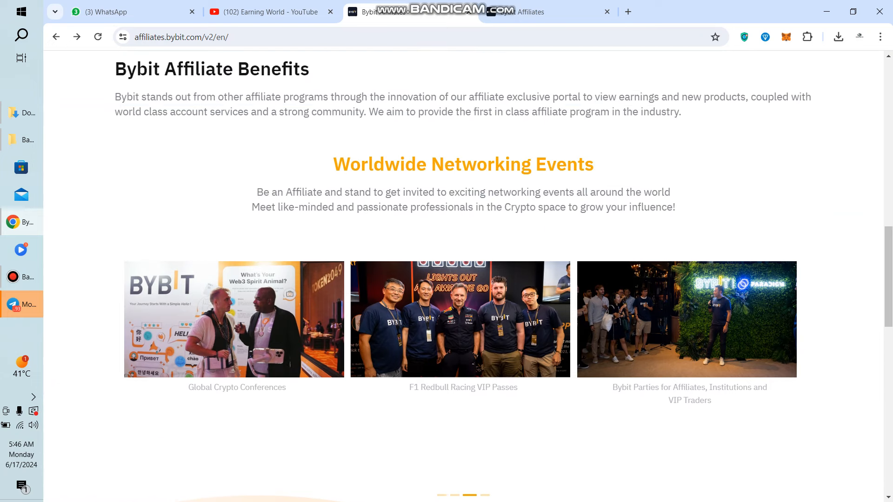
scroll("down", 3)
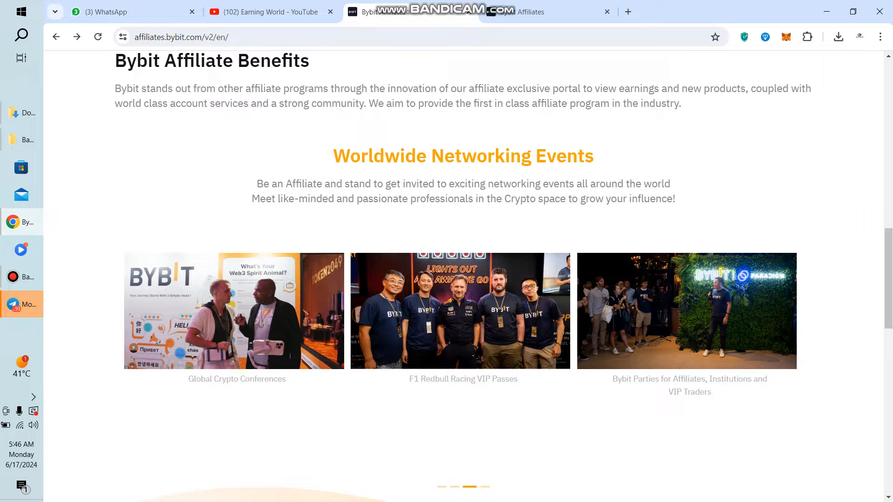
scroll("down", 3)
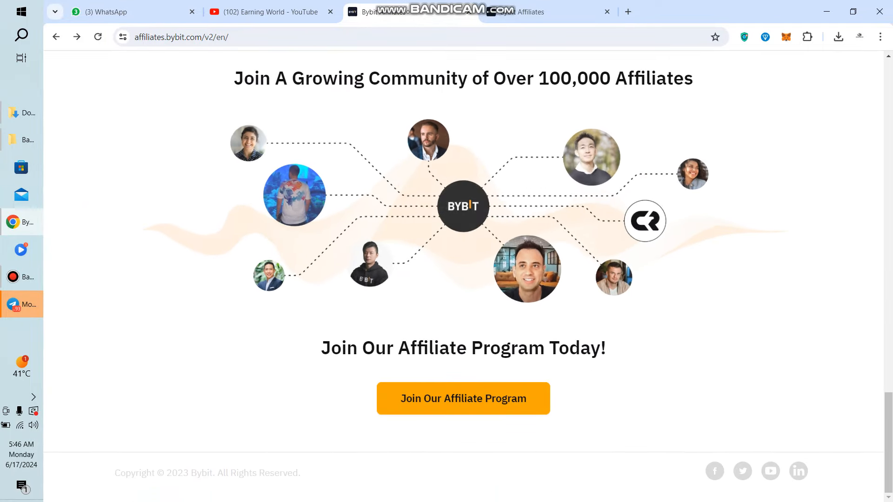